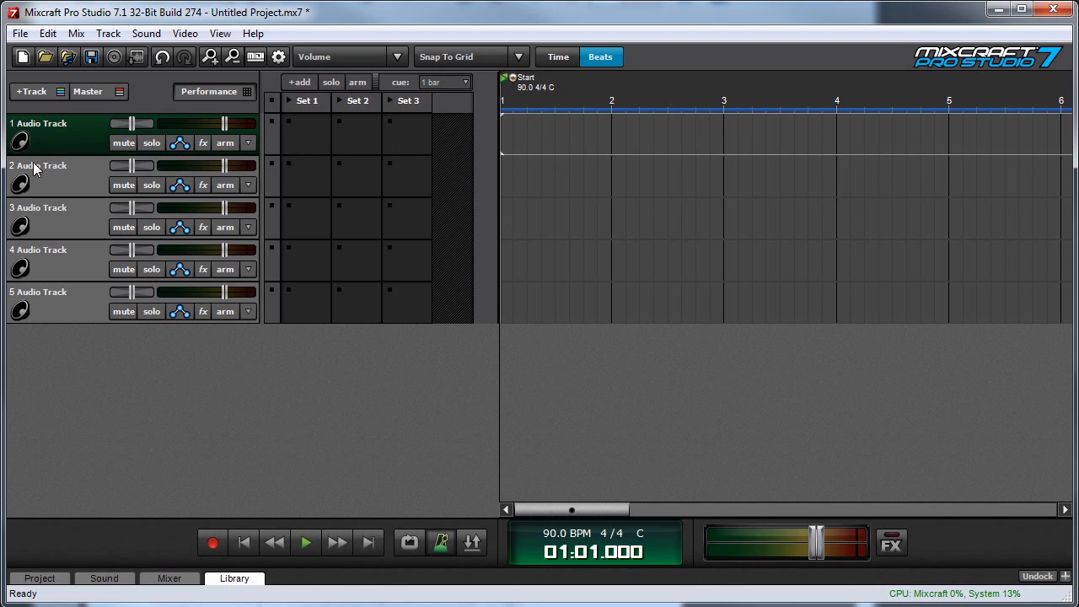
mouse_move(377, 246)
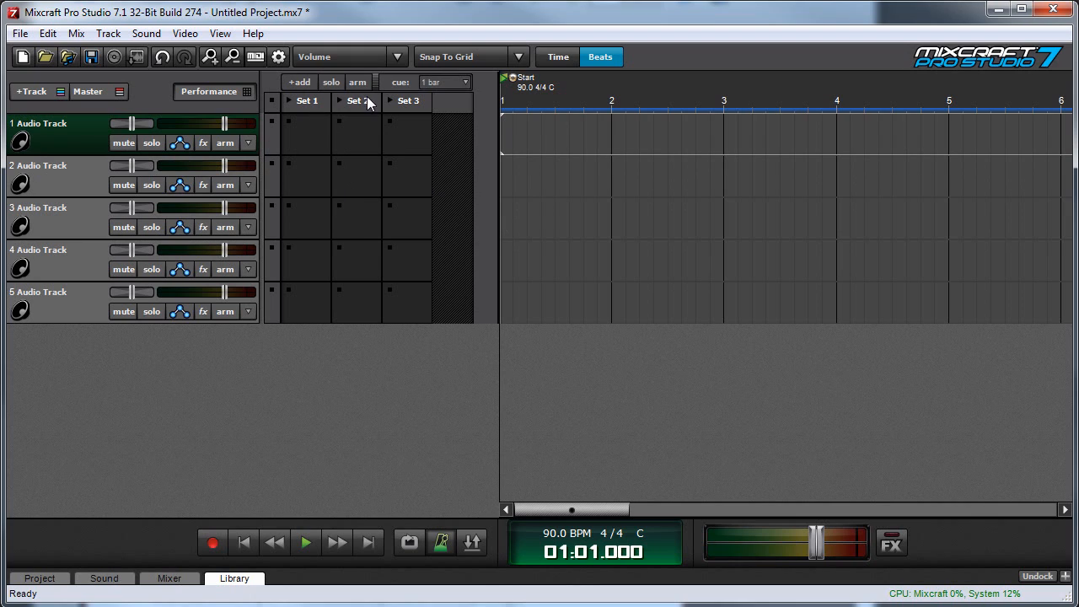
mouse_move(342, 124)
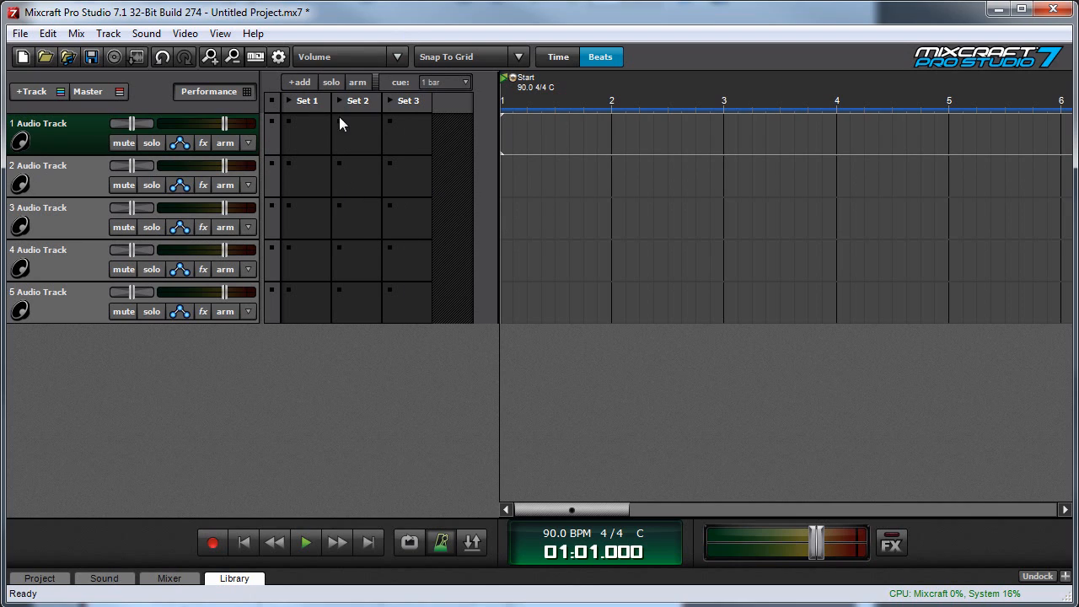
mouse_move(404, 108)
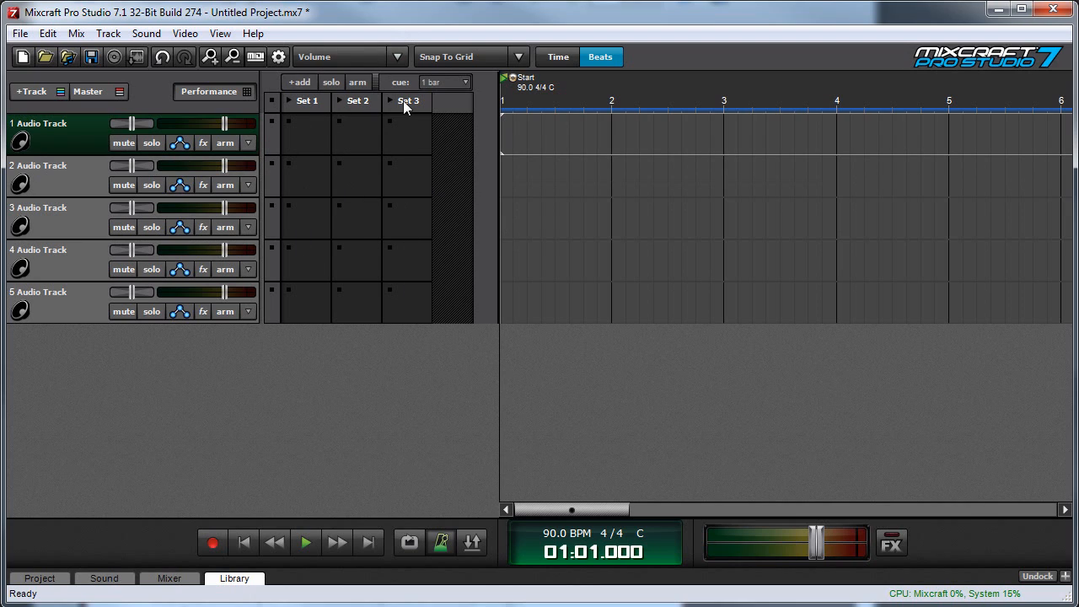
mouse_move(312, 101)
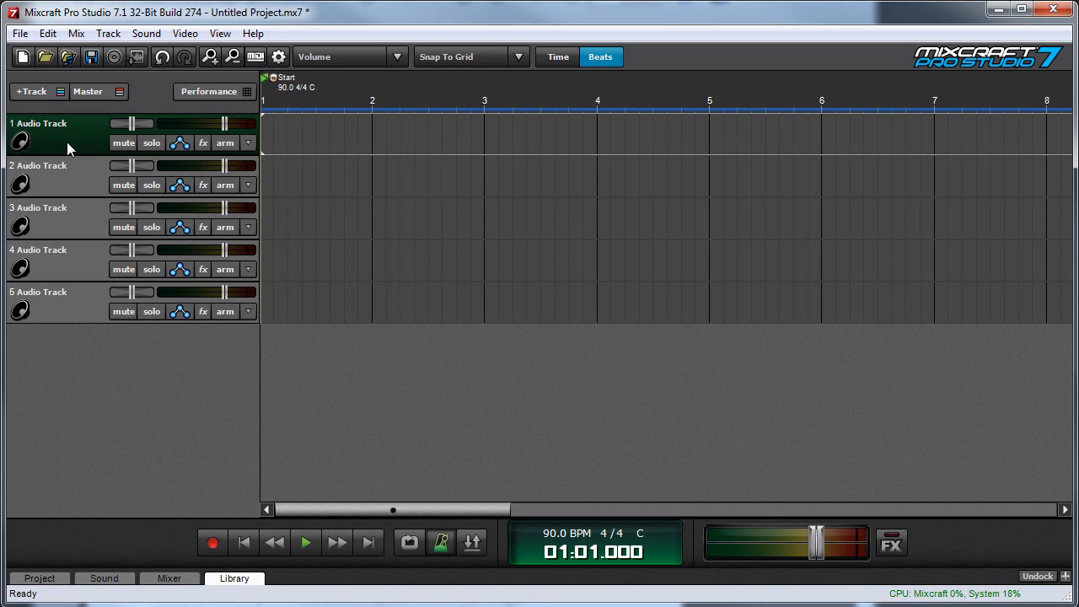
Reopen the Performance Panel so the Set 1–3 grid shows beside the six tracks
click(31, 91)
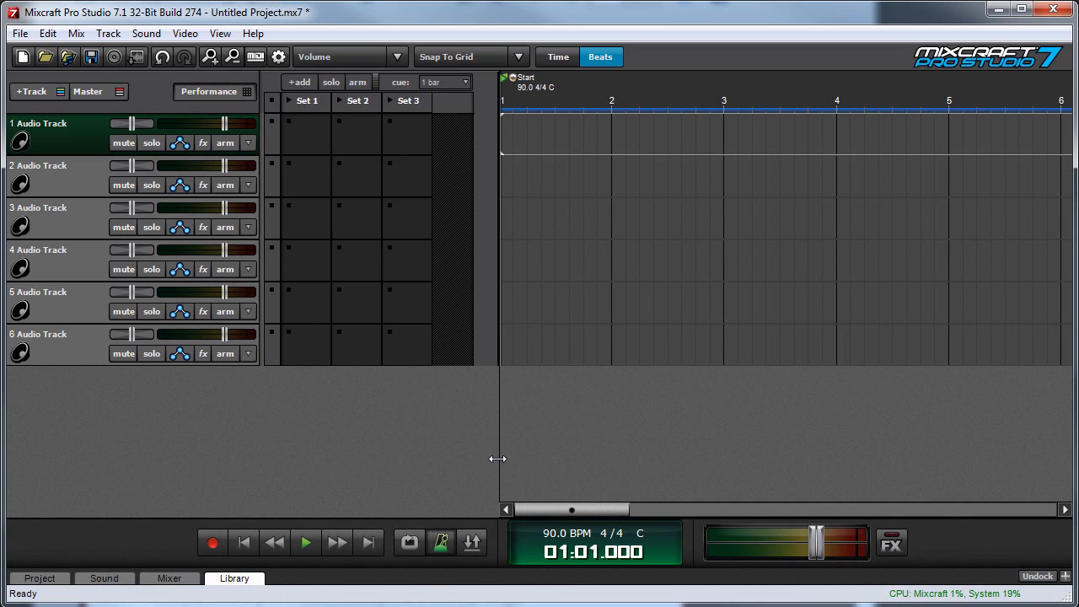
Preview the Beat 1 drum loop from the Library and accept the 91 BPM tempo
click(234, 578)
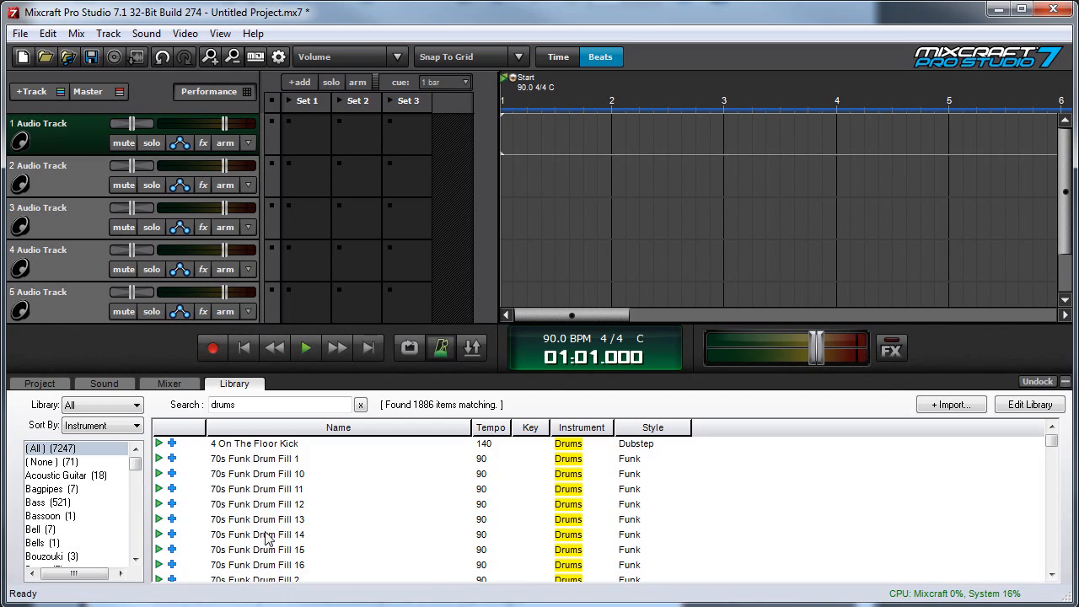
mouse_move(280, 253)
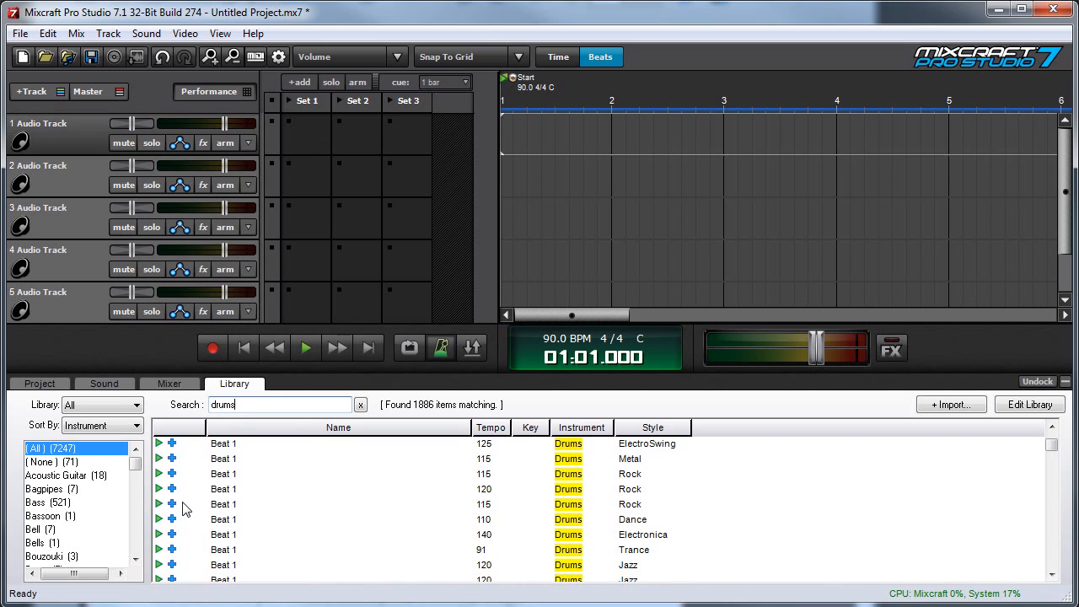
click(159, 503)
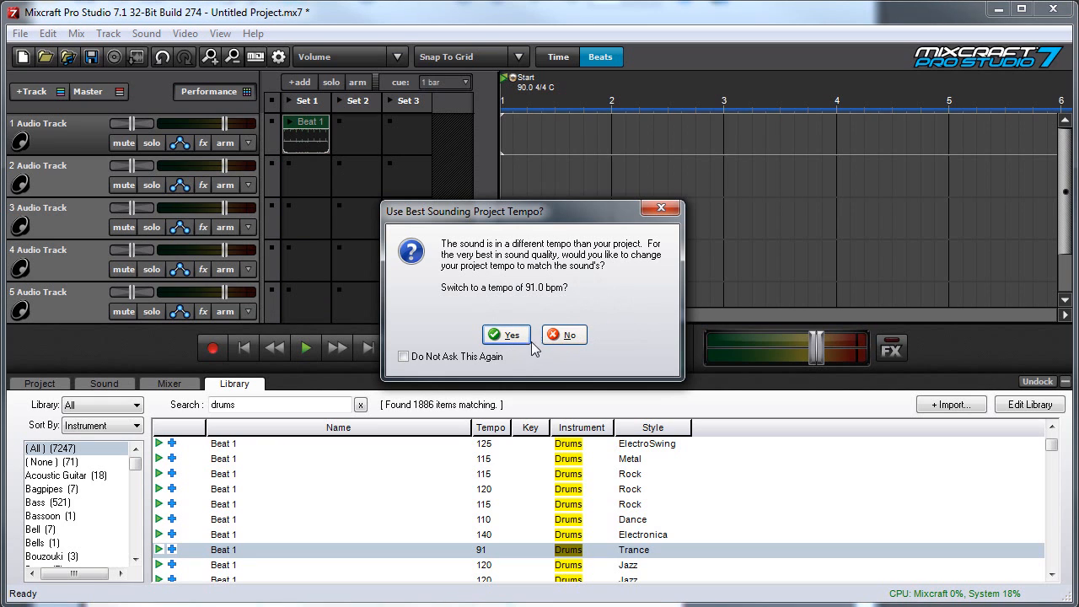
click(506, 334)
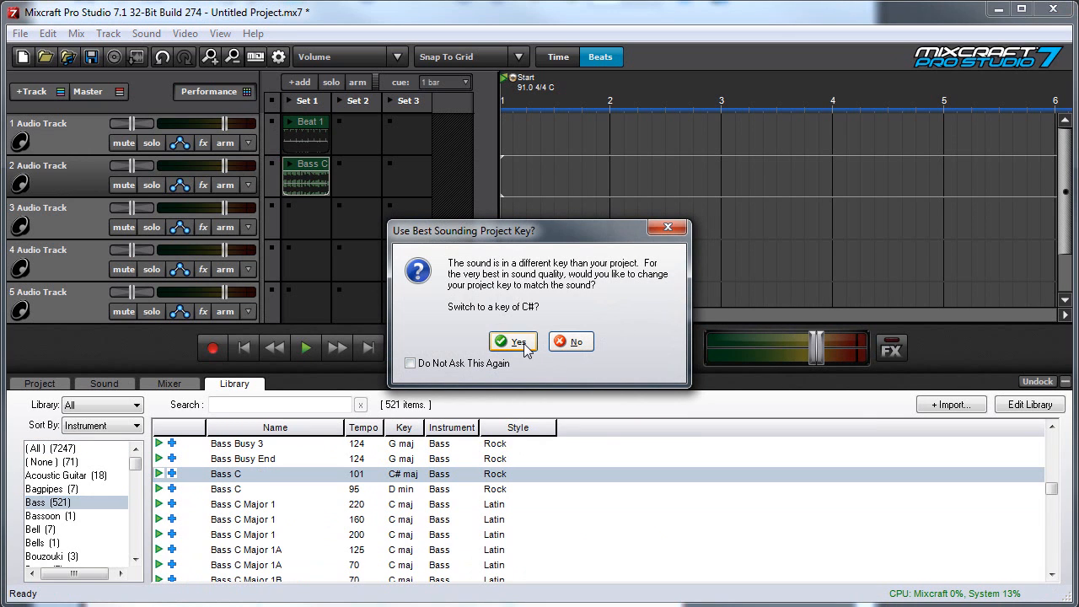
Accept key C#, play Set 1, and add the Female Choir loop to Set 1
click(512, 341)
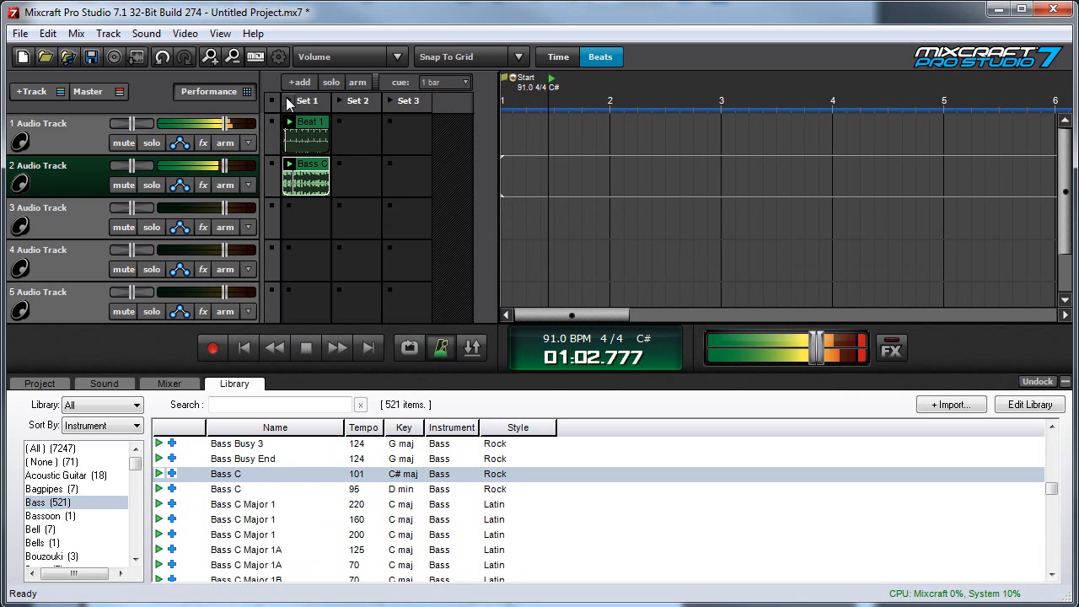
click(46, 461)
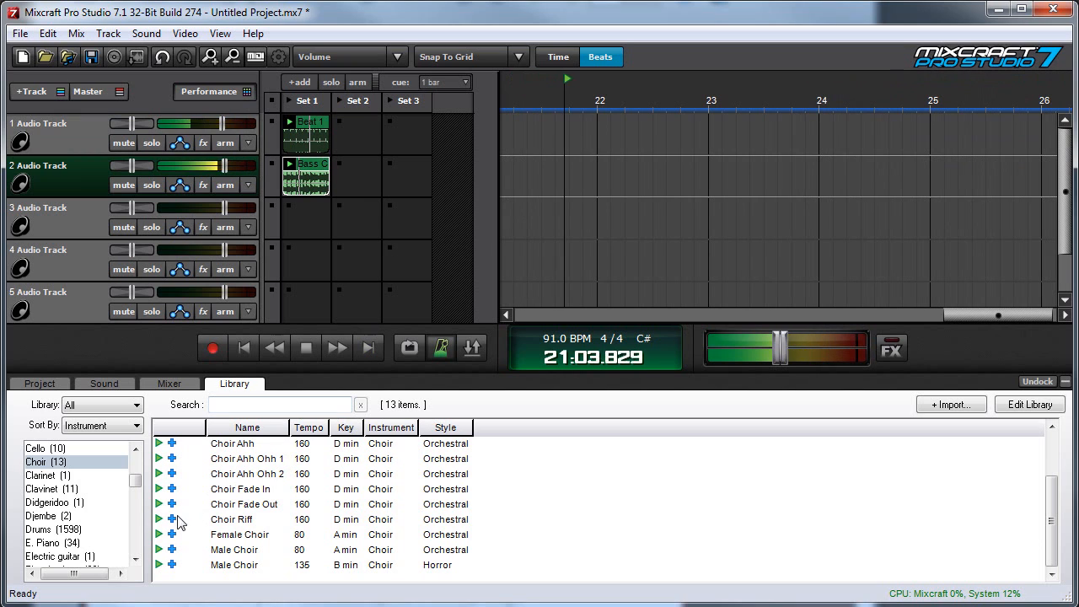
click(160, 535)
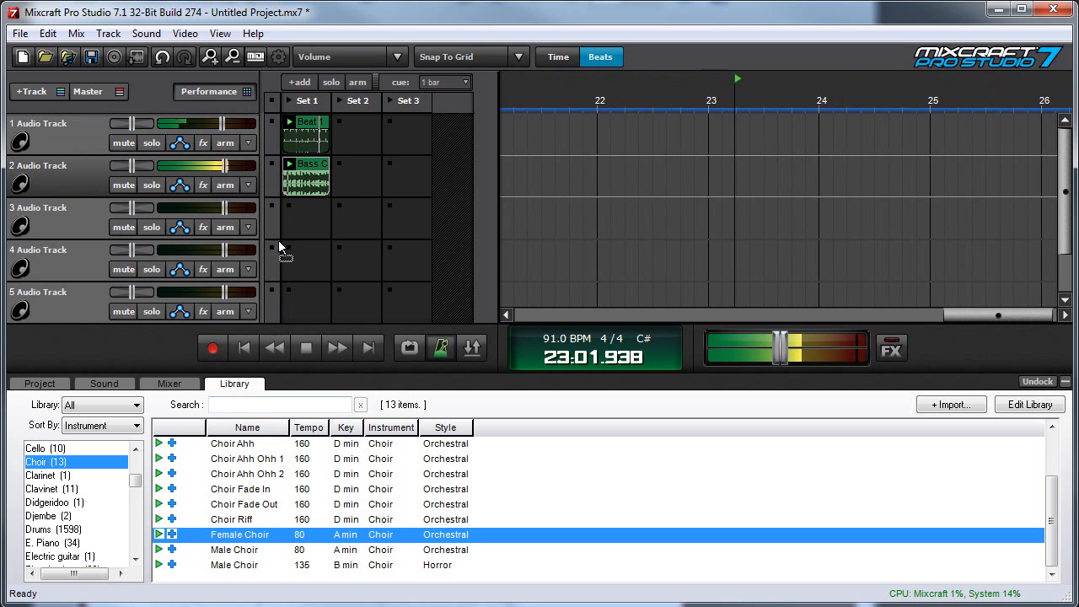
click(171, 534)
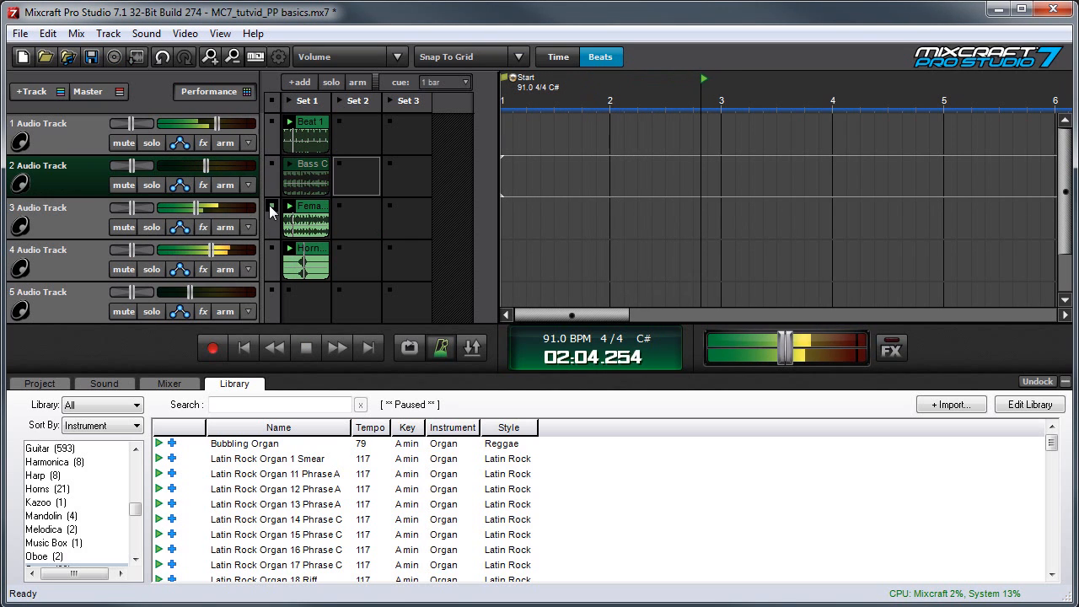
Stop and relaunch the Female Choir loop in Set 1
click(335, 347)
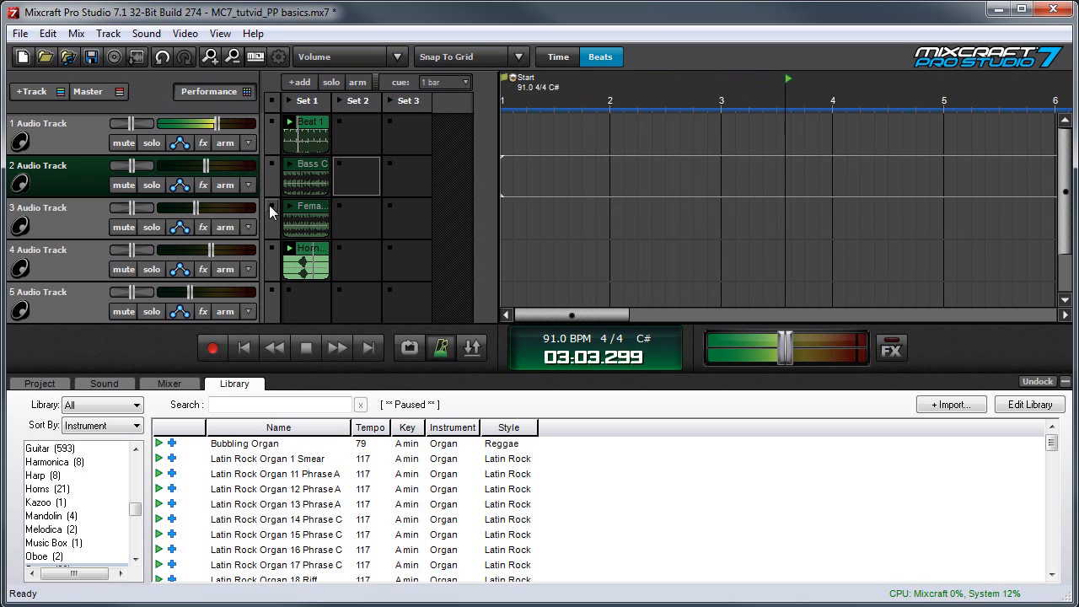
mouse_move(289, 166)
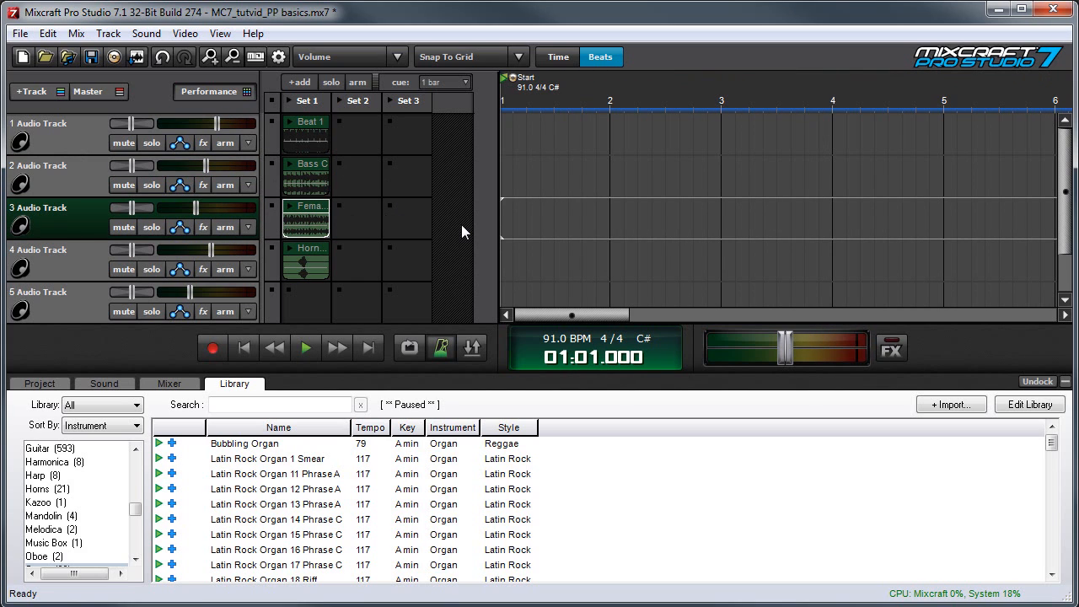
mouse_move(364, 223)
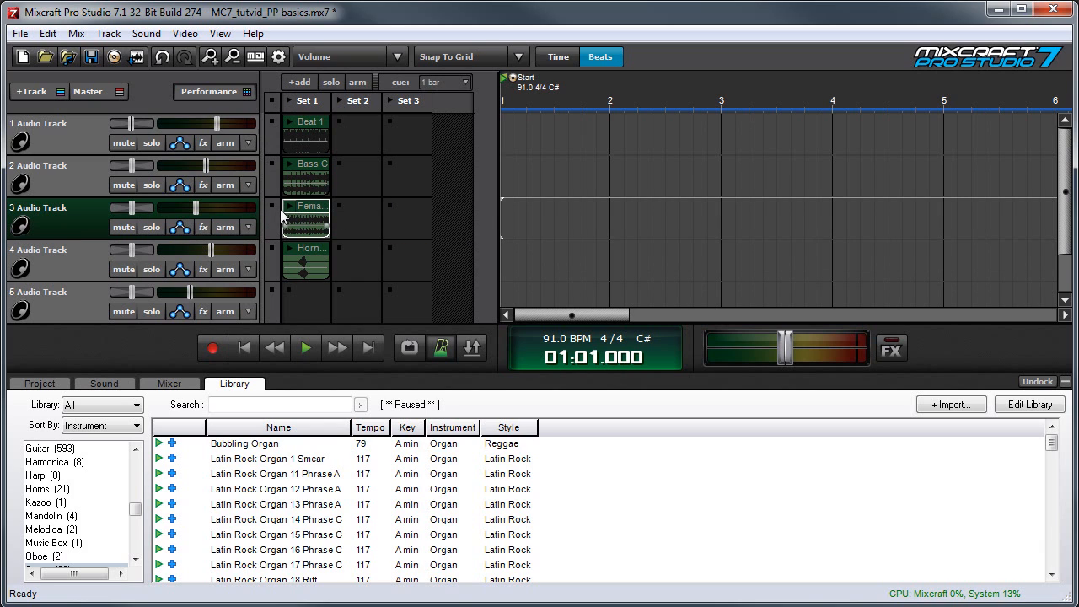
click(305, 347)
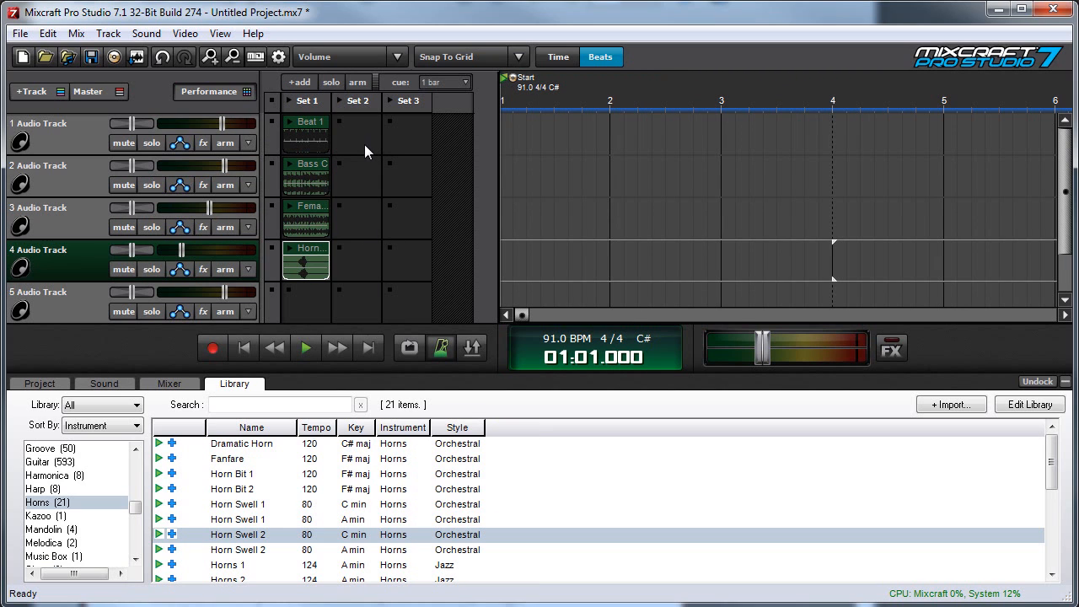
mouse_move(308, 125)
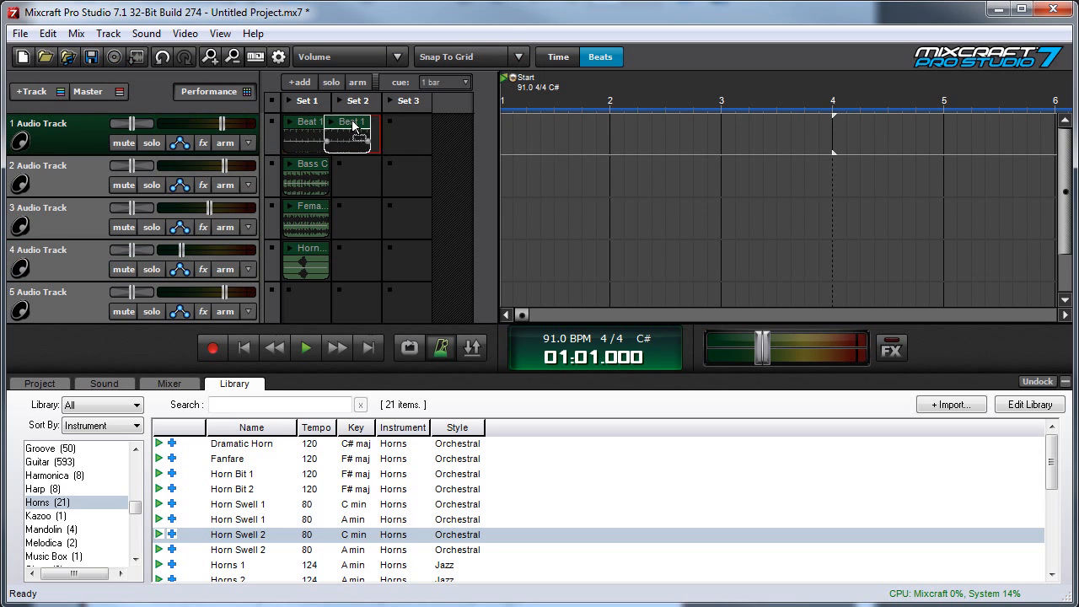
Copy Beat 1 into Set 2 of track 1 and list the Organ loops in the Library
drag(347, 133, 356, 133)
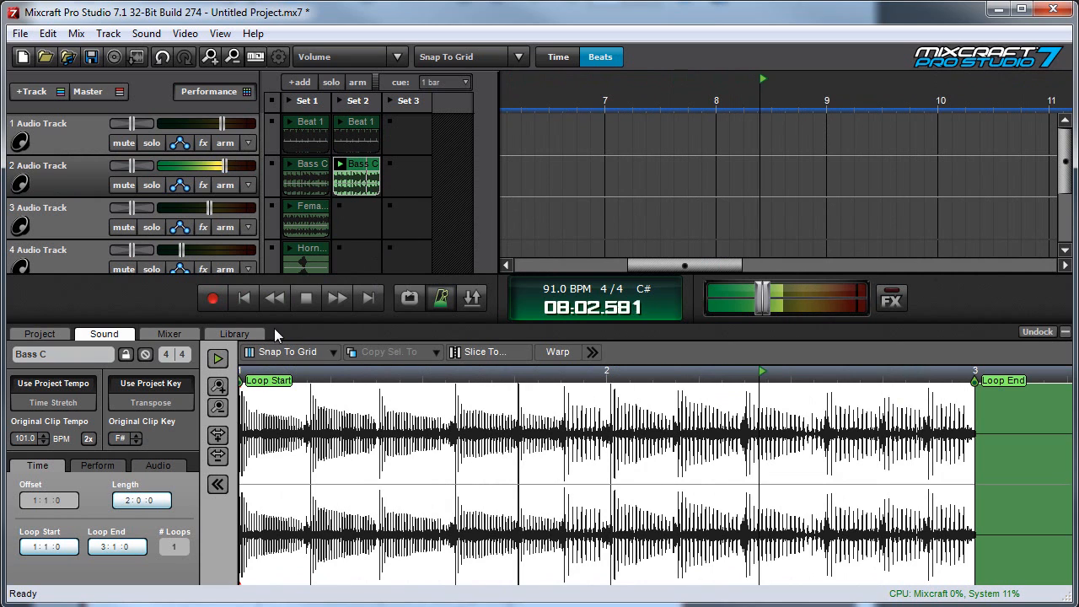
click(235, 333)
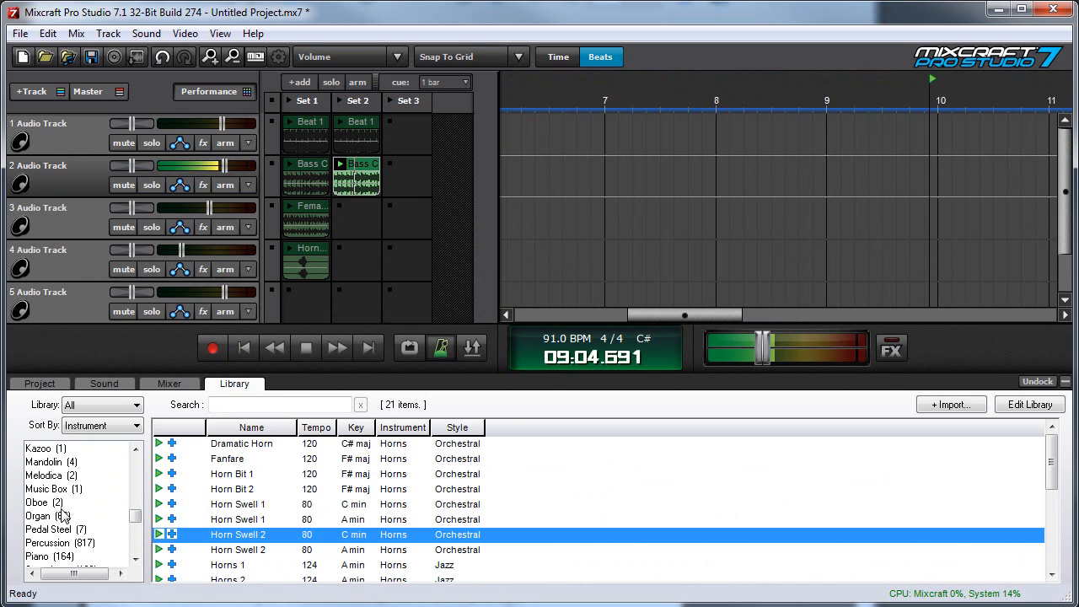
click(48, 515)
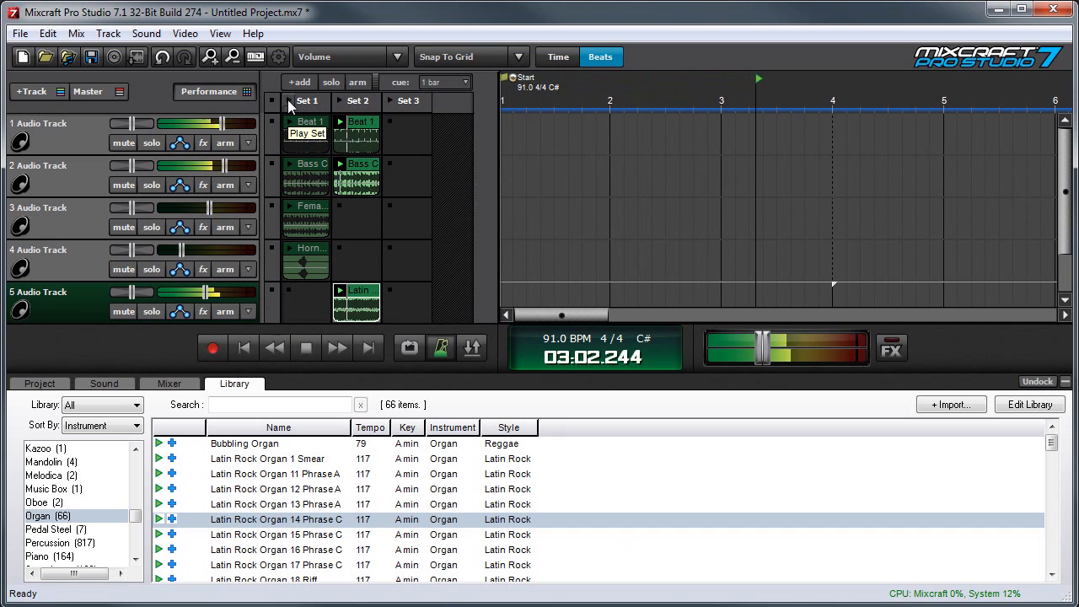
Launch all clips in Set 1 with Play Set
click(305, 134)
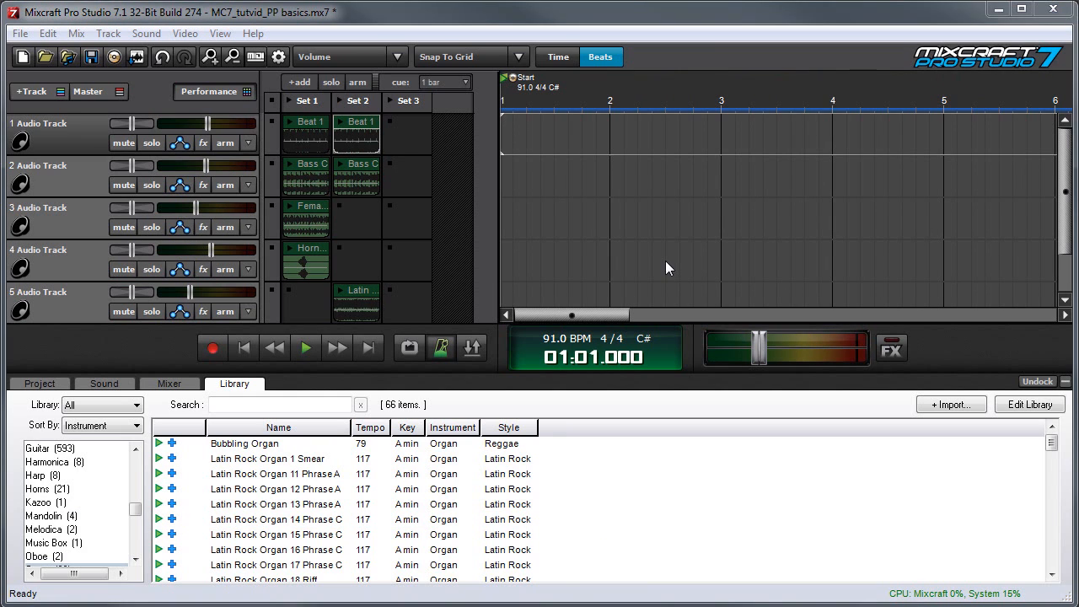
mouse_move(672, 274)
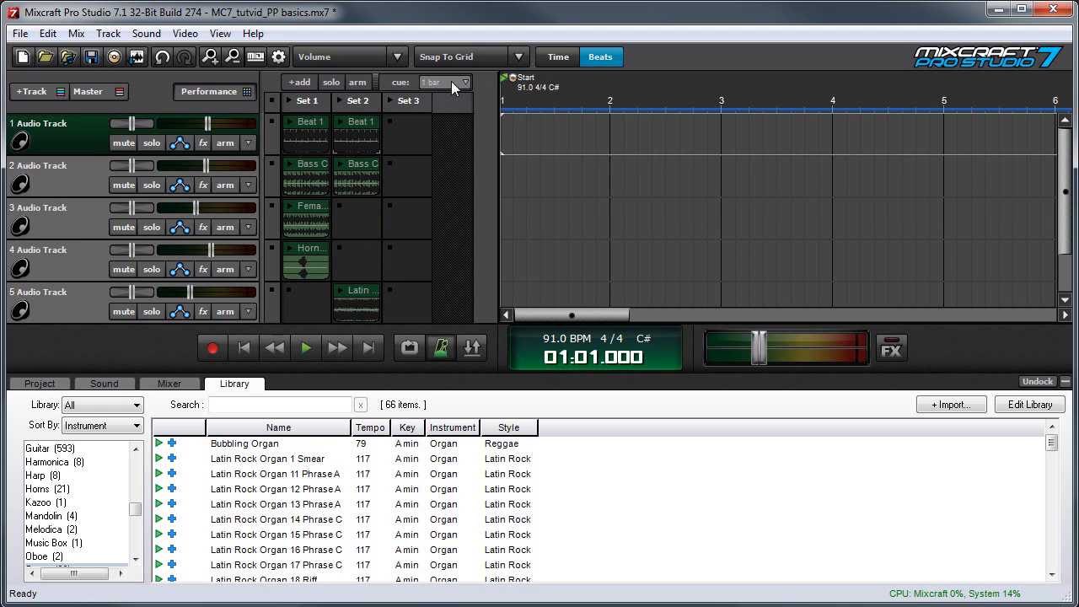
Show the clip-launch cue timing choices, from Instant to 1/16 TP
click(463, 82)
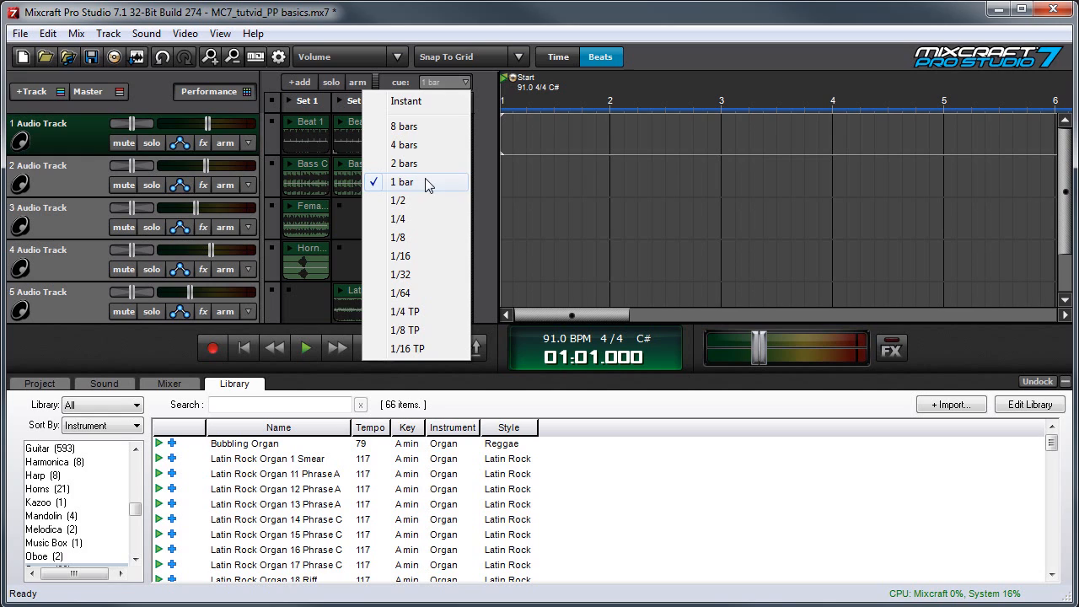
mouse_move(430, 193)
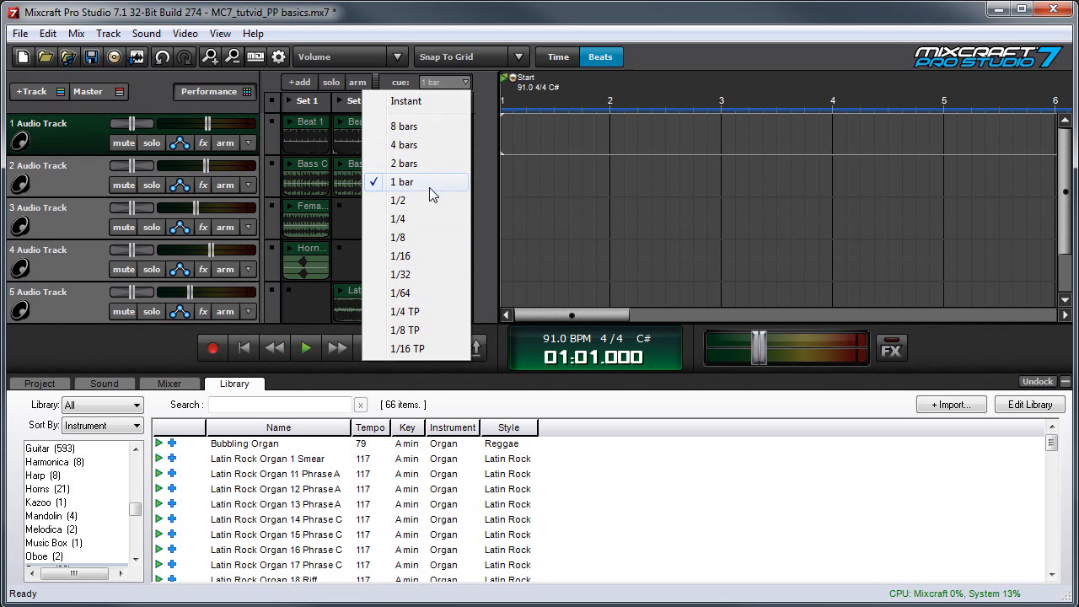
mouse_move(426, 165)
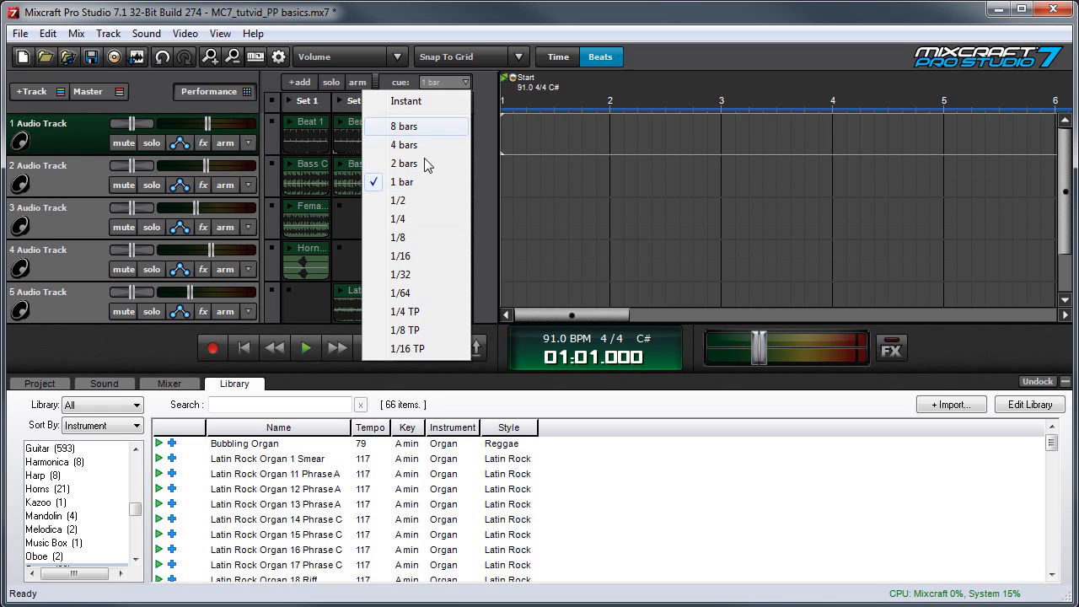
mouse_move(413, 181)
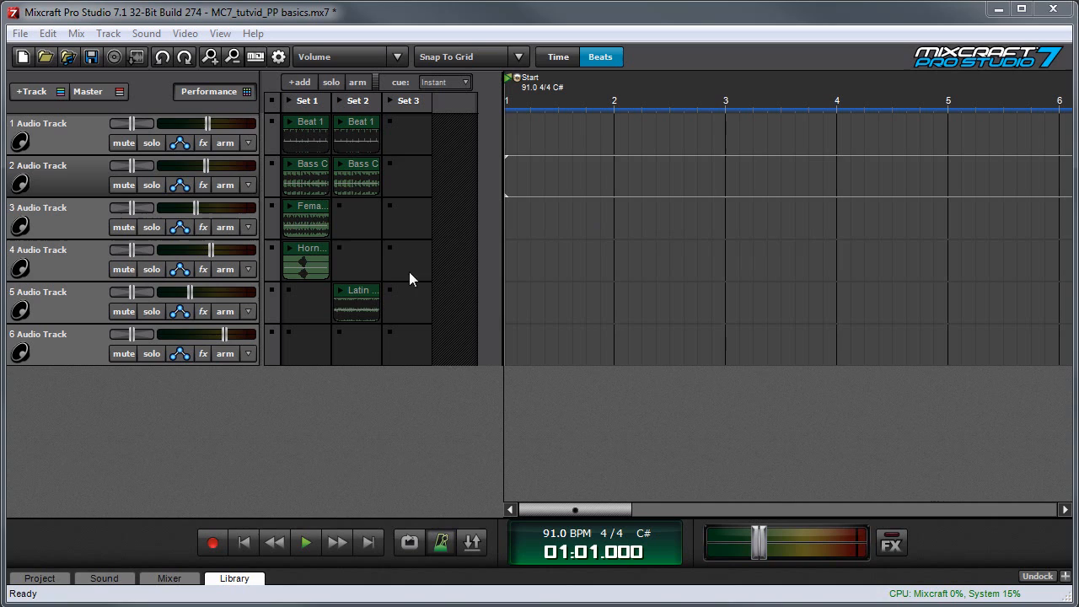
mouse_move(413, 109)
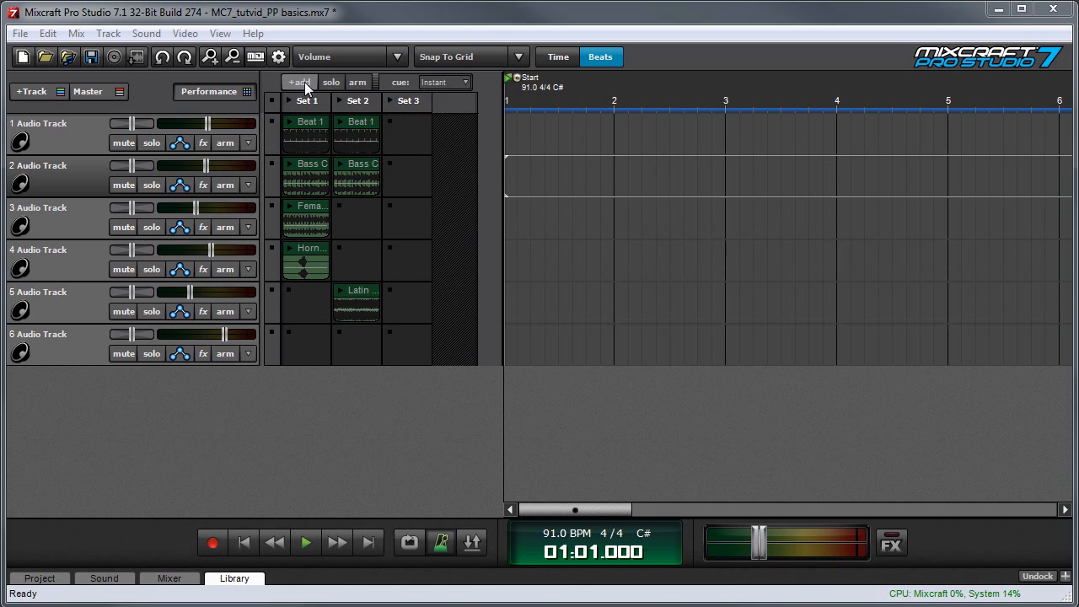
Add empty sets up to six, widen the performance grid, and start renaming Set 1
click(298, 82)
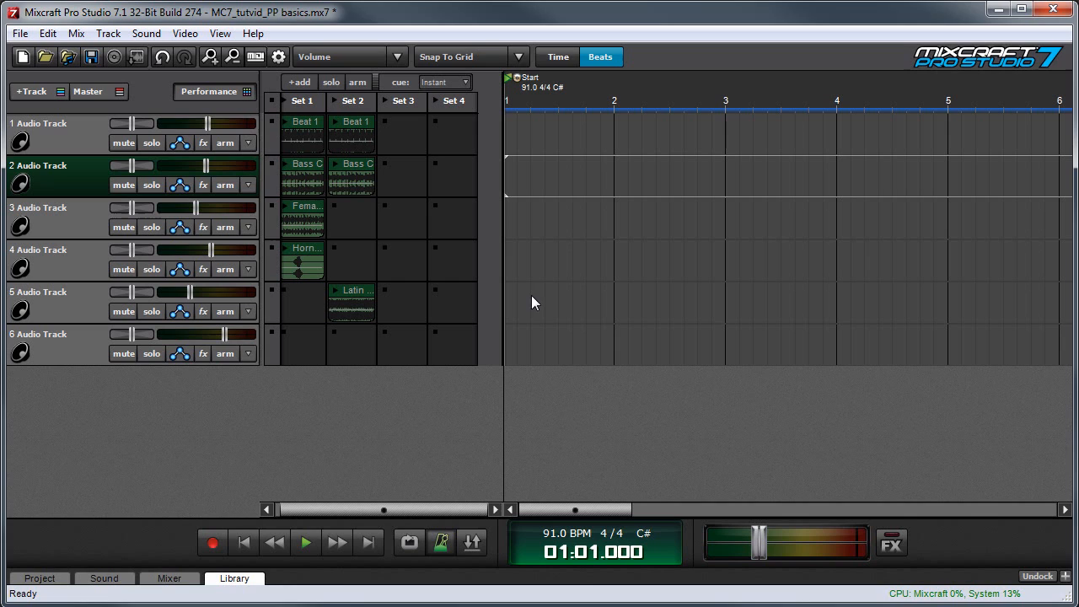
mouse_move(501, 299)
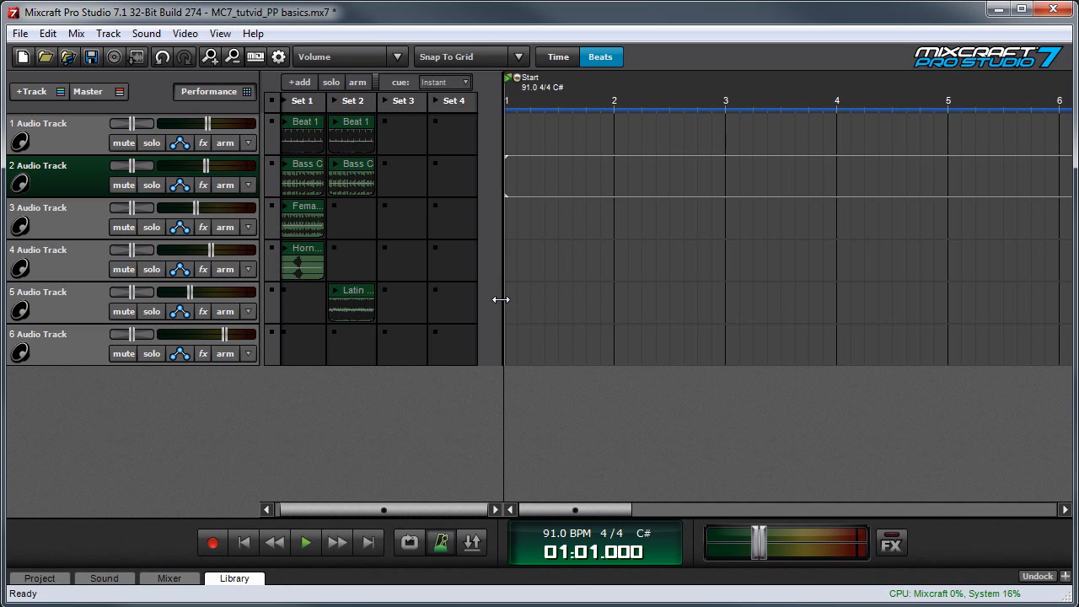
drag(502, 299, 622, 297)
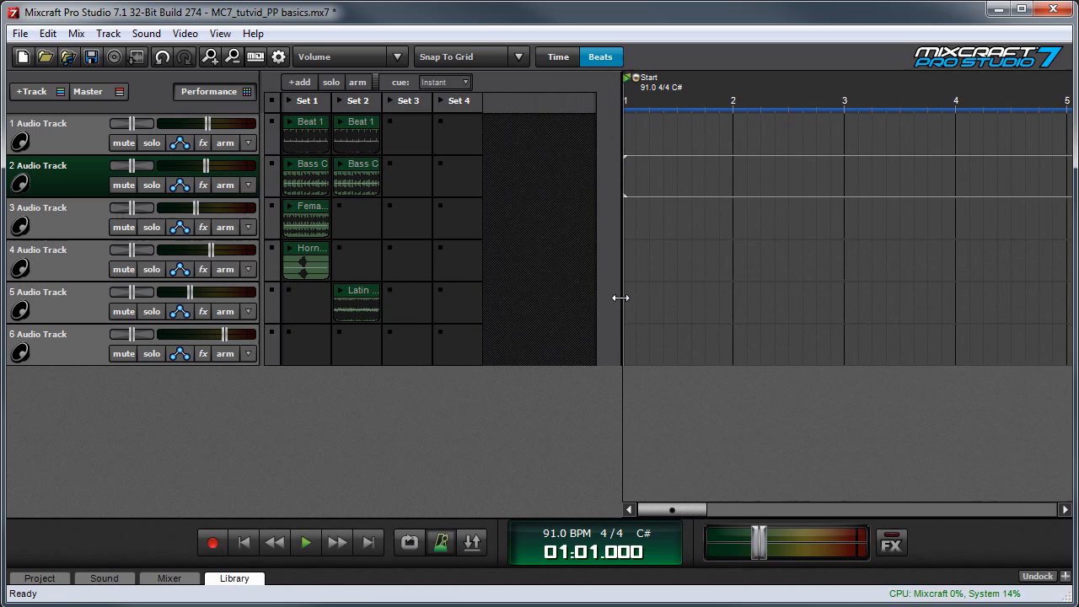
click(300, 82)
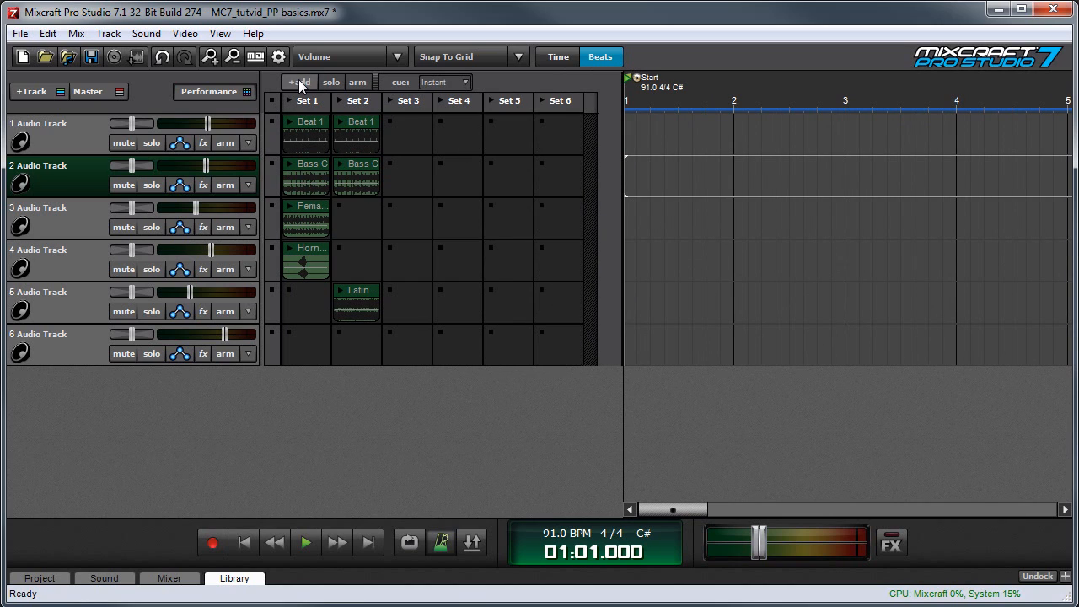
mouse_move(327, 110)
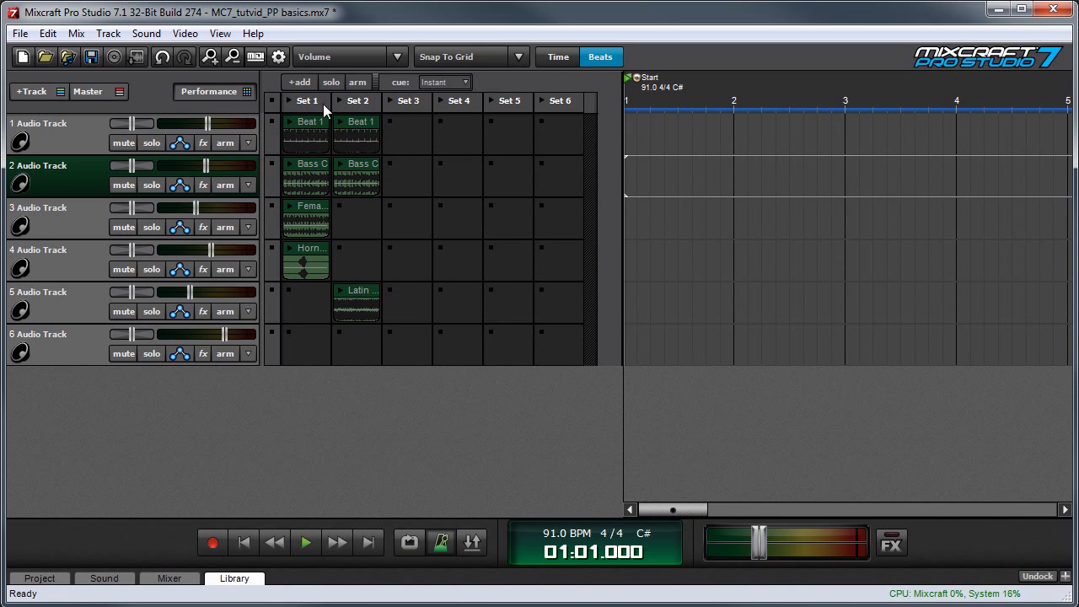
double_click(307, 101)
text(verse)
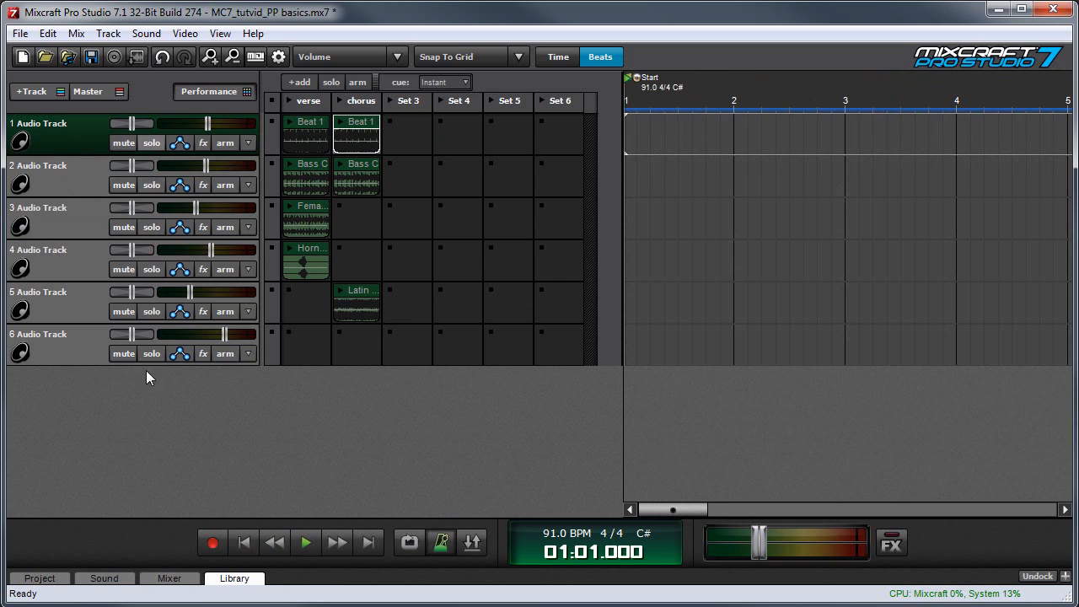
mouse_move(847, 224)
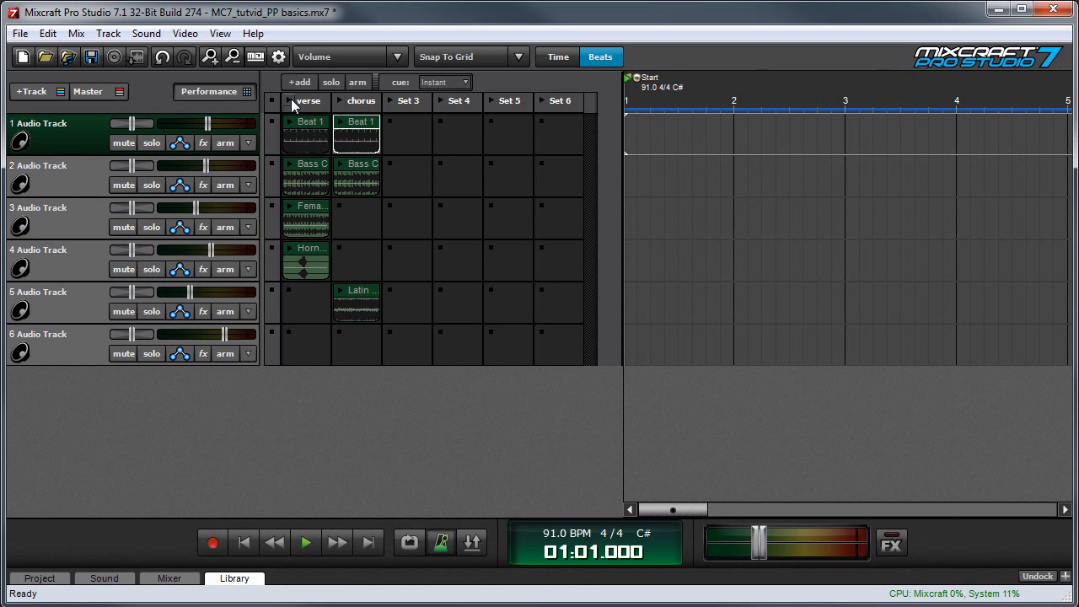
Play the verse set, silence the Beat 1 drum track and lower its volume
click(305, 542)
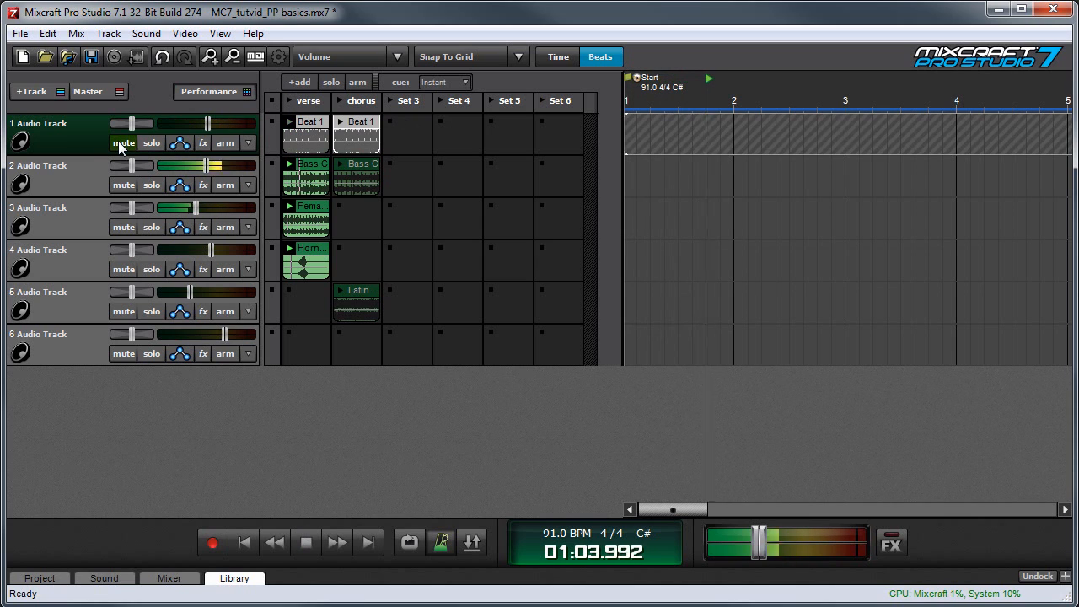
click(123, 142)
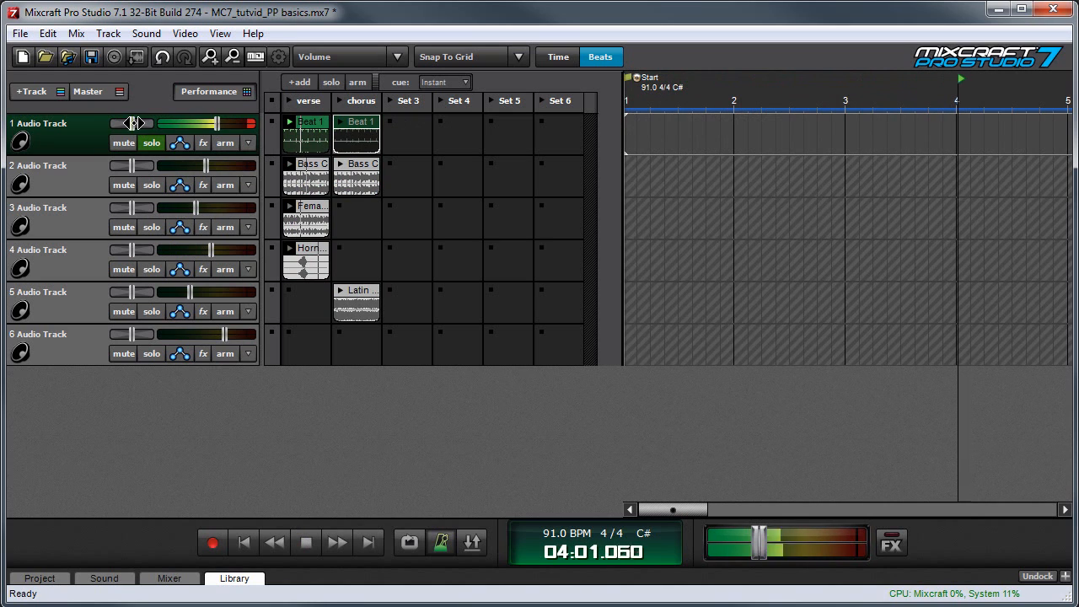
drag(148, 123, 116, 123)
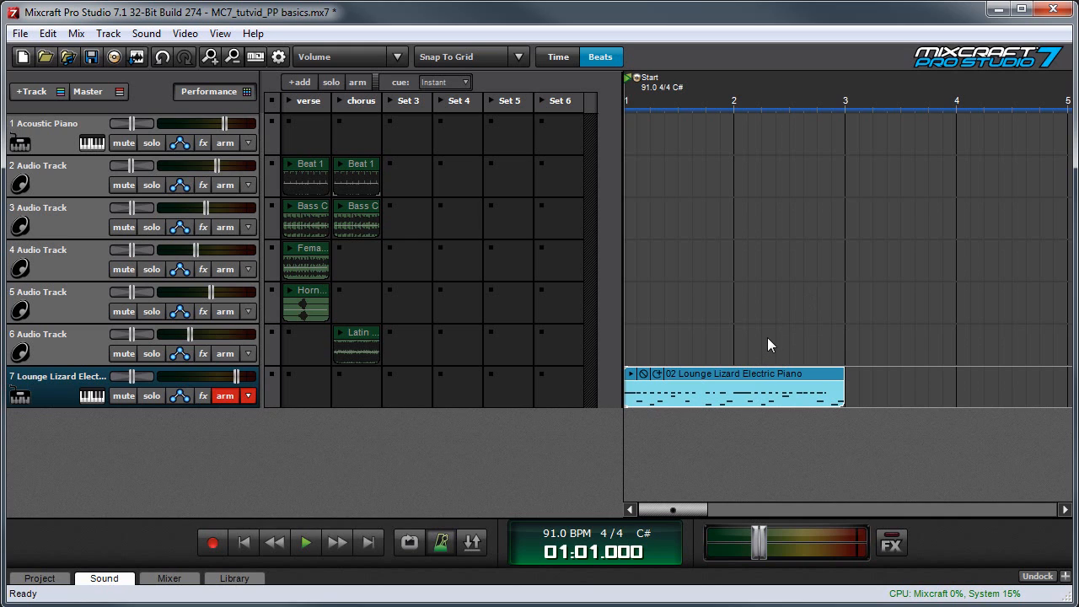
Move the 02 Lounge Lizard Electric Piano clip into track 7's verse cell
click(305, 542)
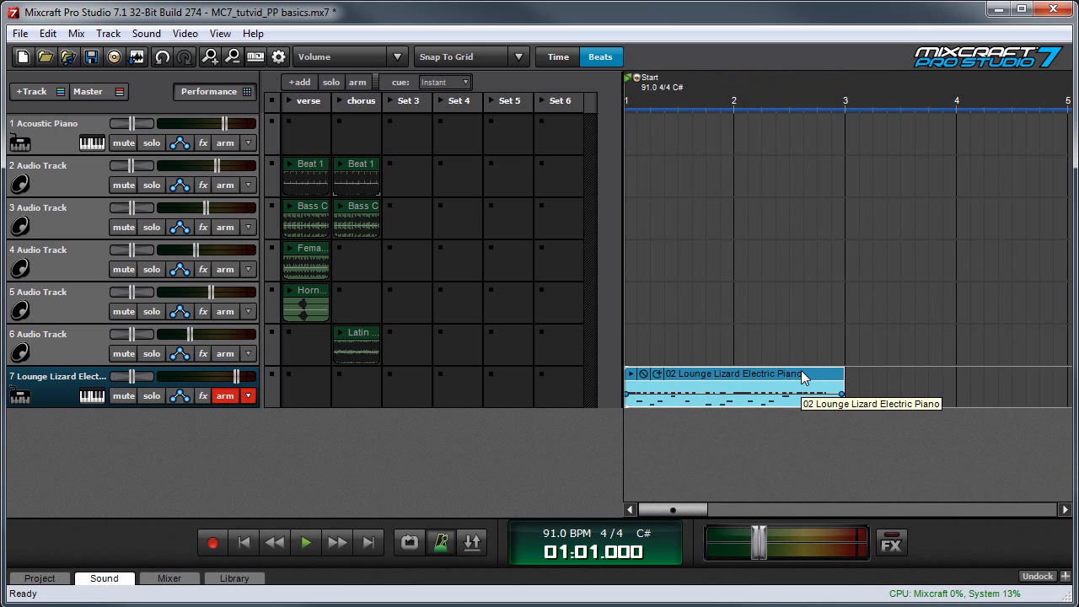
mouse_move(809, 379)
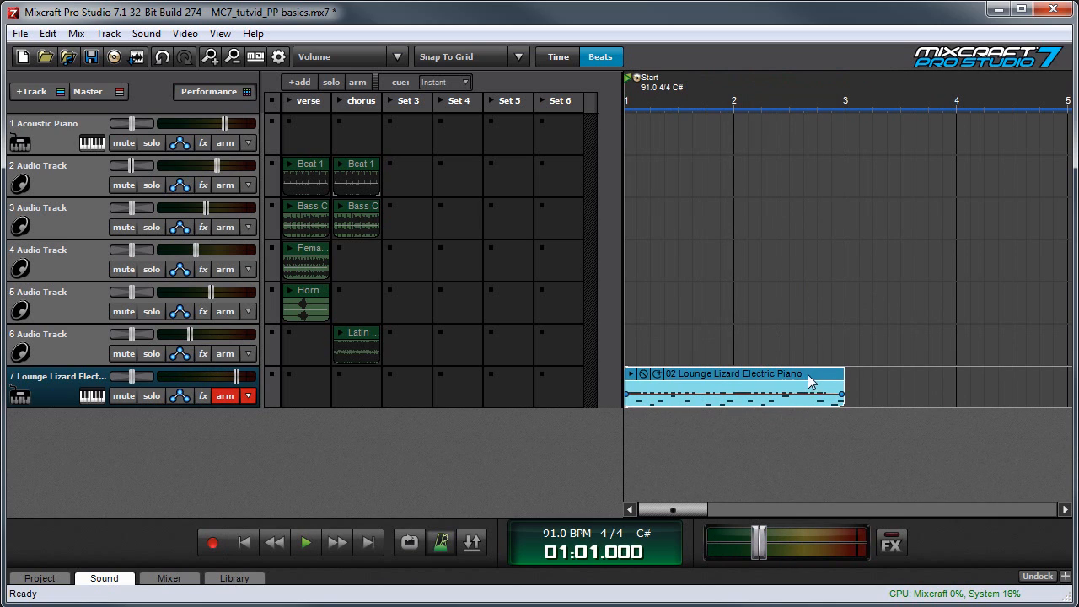
drag(733, 387, 305, 386)
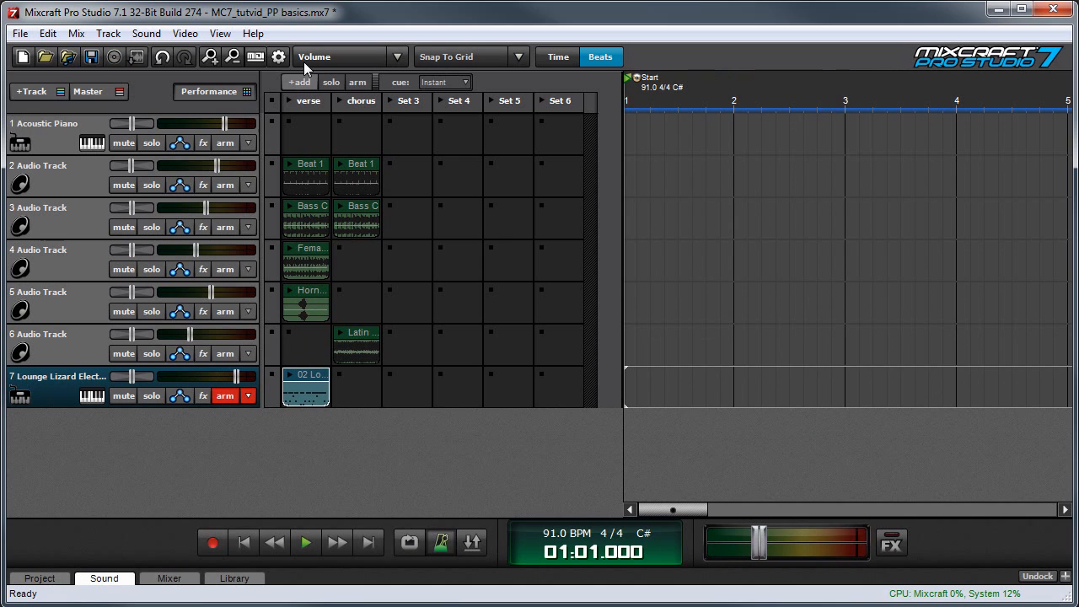